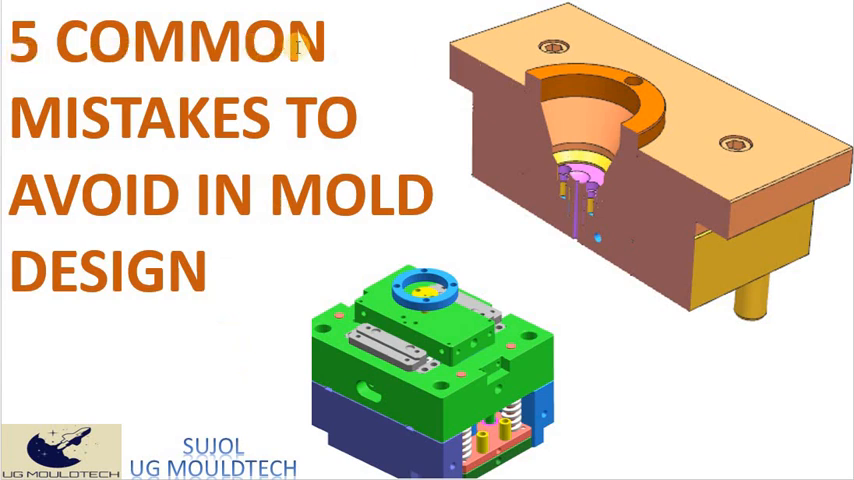
{"action": "mouse_move", "coordinate": [187, 292]}
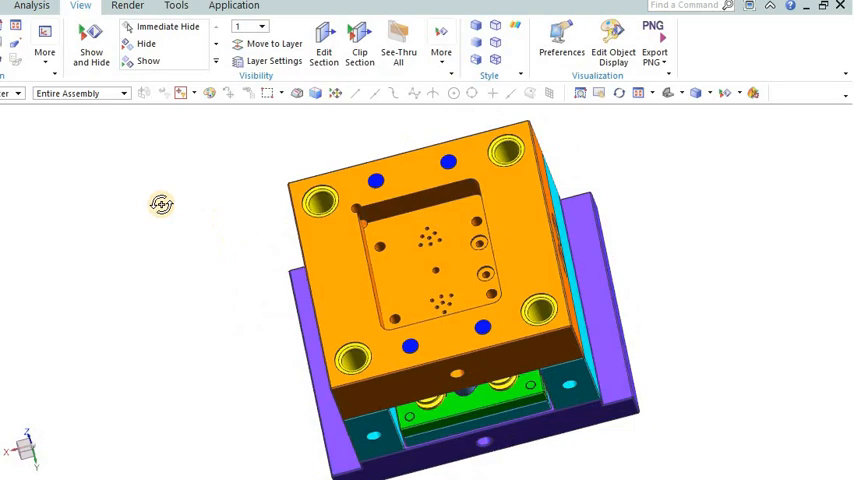
Step: Orbit the mold assembly, then turn the pink ejector part to another angle
{"action": "left_click_drag", "start_coordinate": [161, 205], "coordinate": [352, 160]}
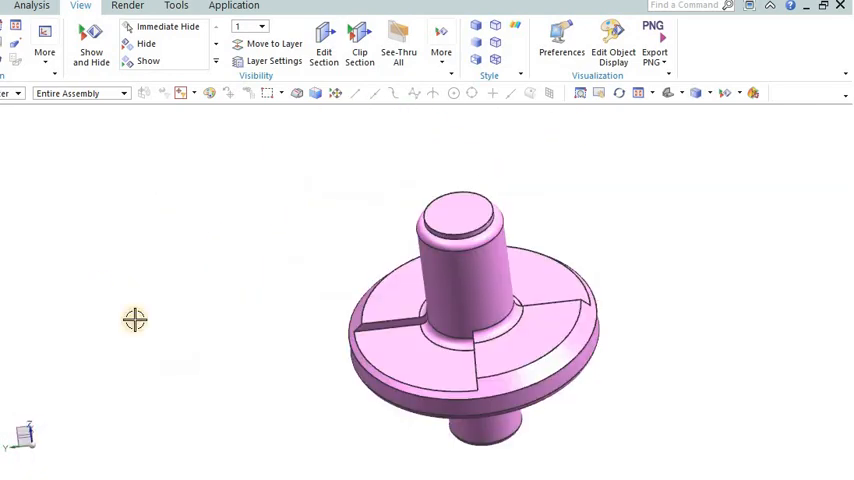
{"action": "left_click_drag", "start_coordinate": [460, 310], "coordinate": [400, 340]}
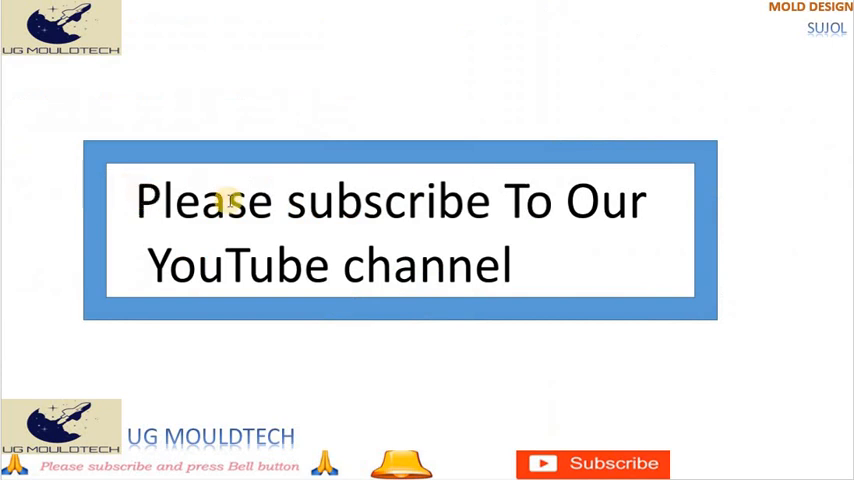
{"action": "mouse_move", "coordinate": [230, 200]}
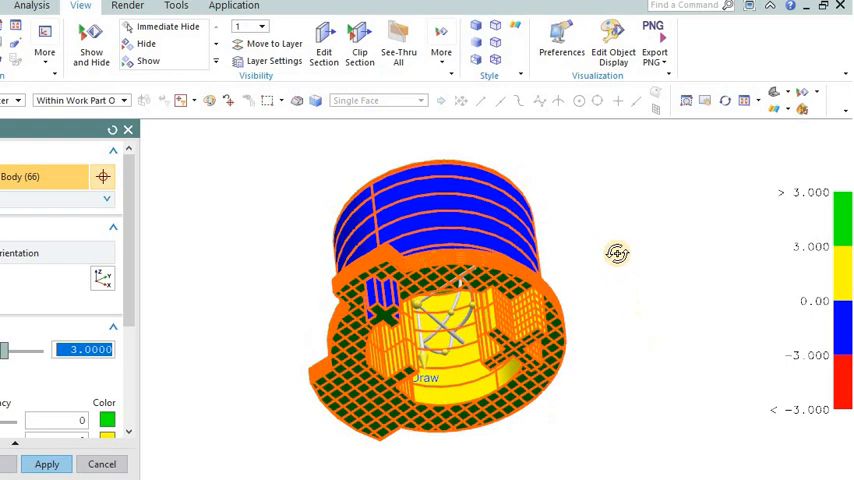
Step: Rotate the draft analysis colour map of the round part to a new angle
{"action": "left_click_drag", "start_coordinate": [617, 253], "coordinate": [663, 353]}
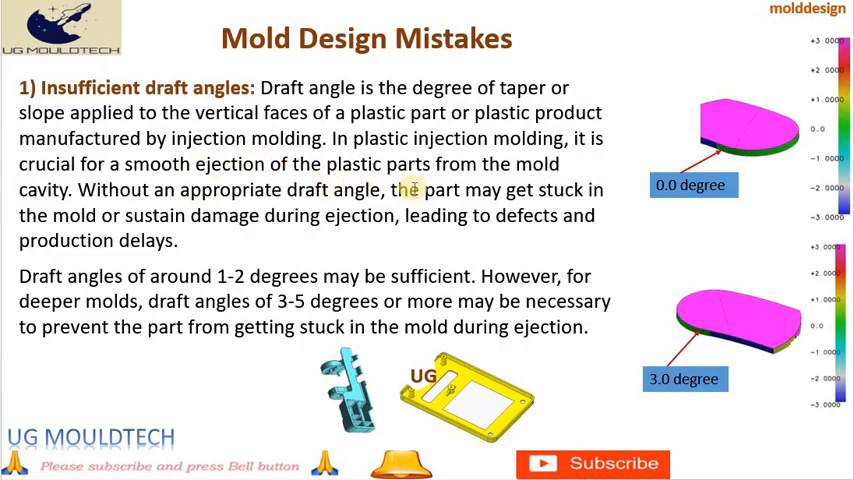
{"action": "mouse_move", "coordinate": [345, 125]}
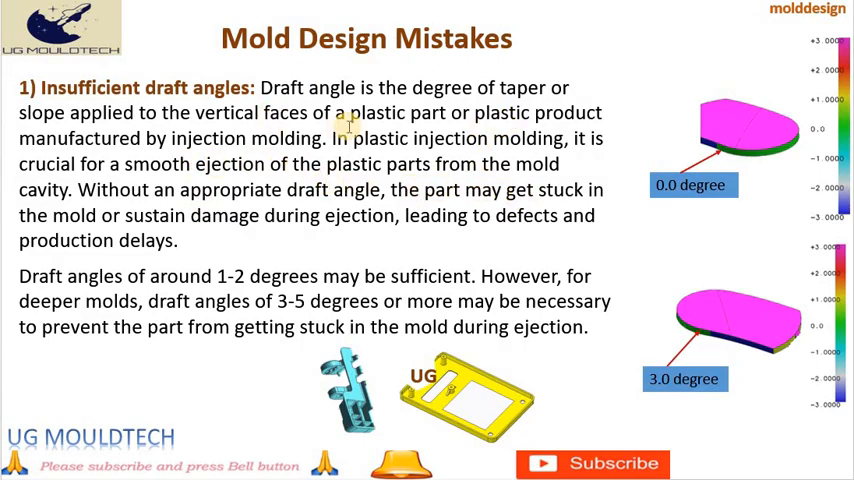
{"action": "mouse_move", "coordinate": [330, 200]}
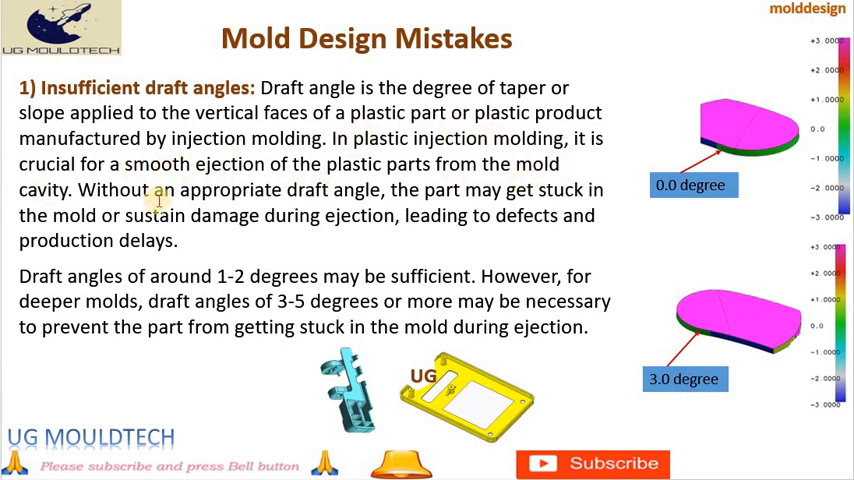
{"action": "mouse_move", "coordinate": [337, 225]}
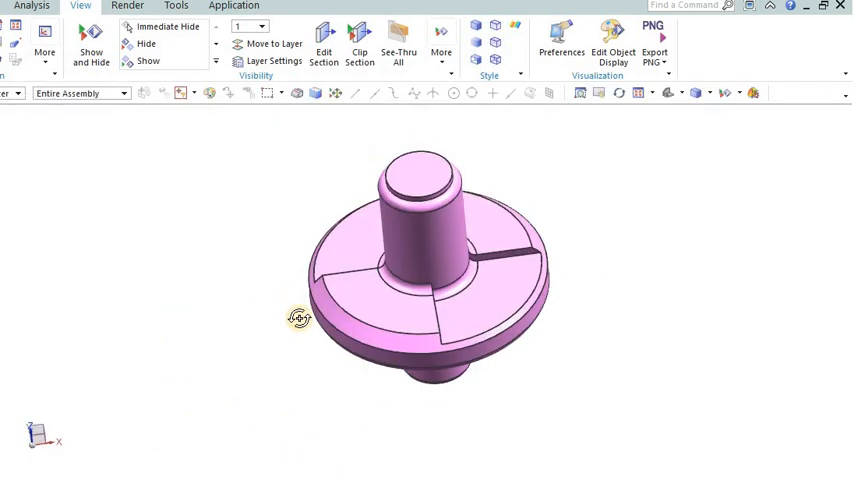
Step: Orbit the pink part to show another side alongside the draft angles slide
{"action": "left_click_drag", "start_coordinate": [300, 318], "coordinate": [430, 270]}
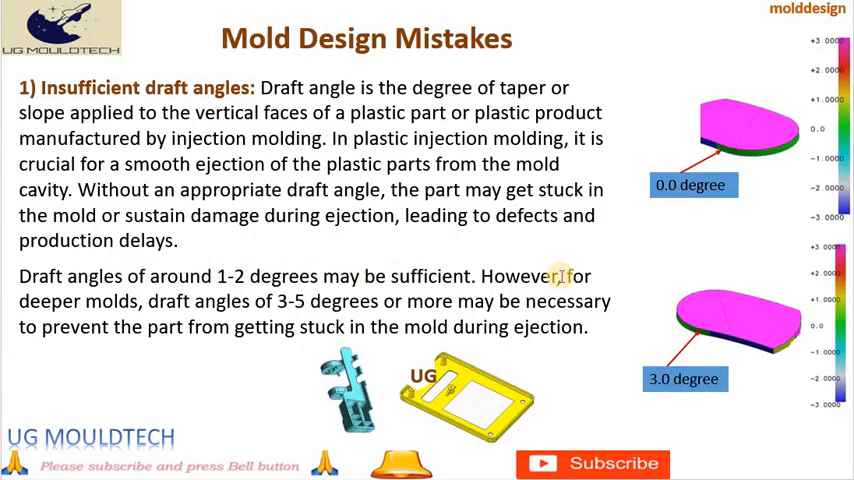
{"action": "mouse_move", "coordinate": [415, 305]}
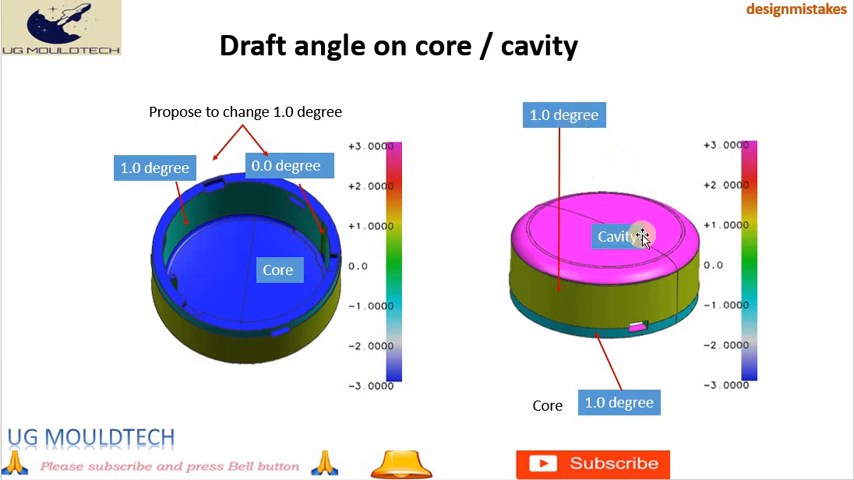
{"action": "mouse_move", "coordinate": [640, 236]}
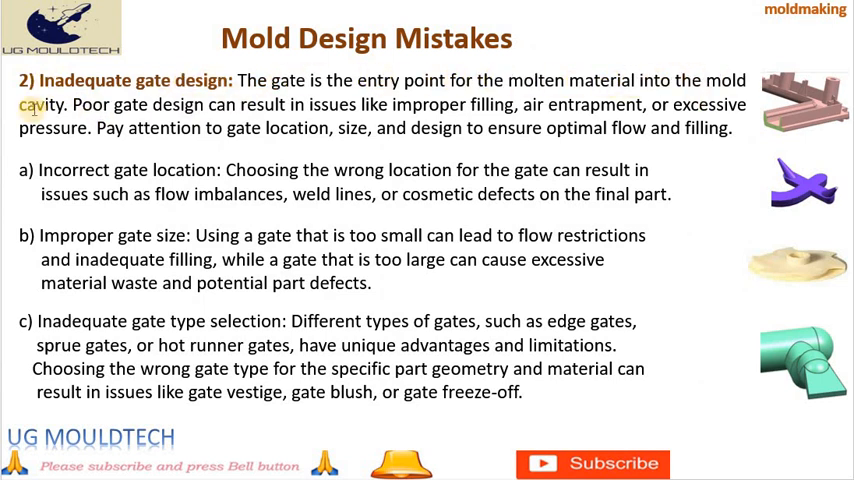
{"action": "mouse_move", "coordinate": [338, 108]}
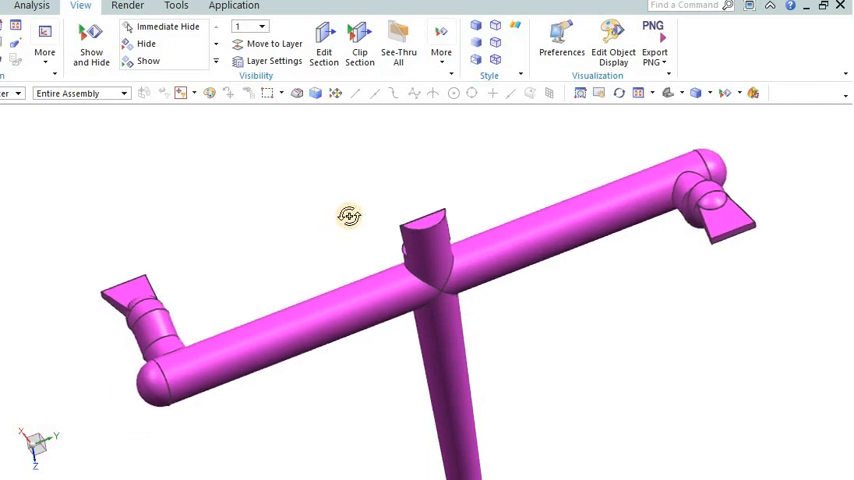
Step: Turn Clip Section on and orbit the runner to show its cross-section profile
{"action": "left_click_drag", "start_coordinate": [349, 217], "coordinate": [465, 253]}
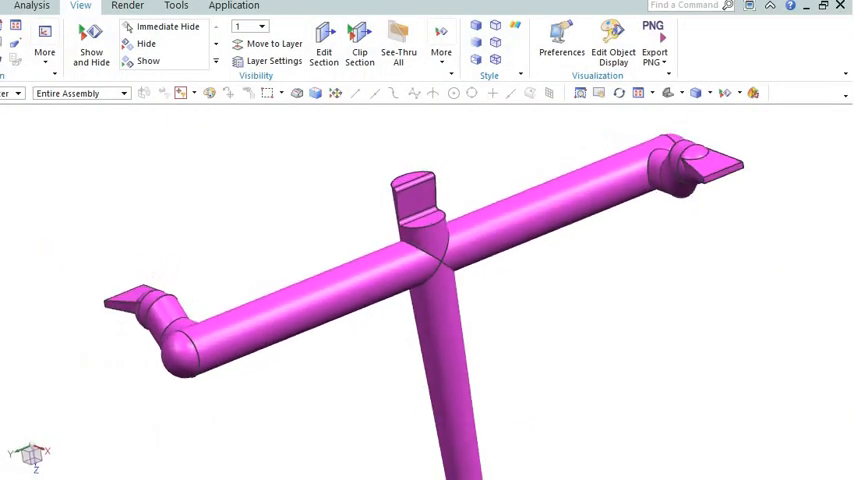
{"action": "left_click", "coordinate": [360, 50]}
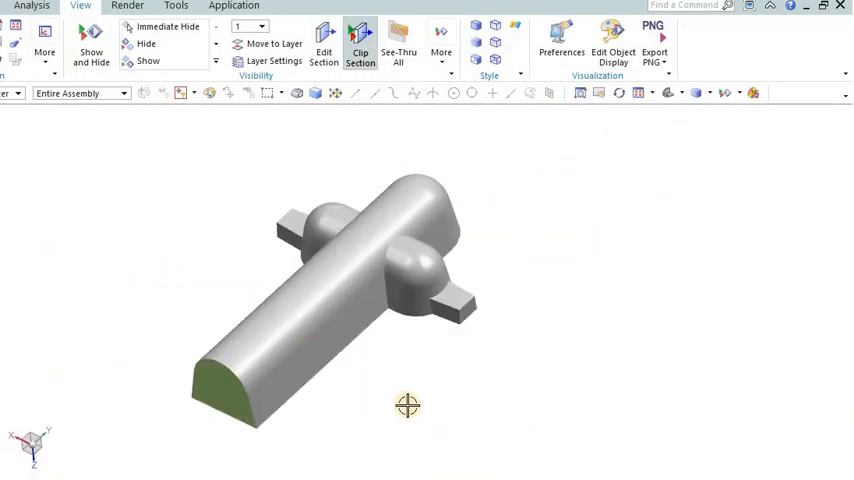
{"action": "left_click_drag", "start_coordinate": [408, 405], "coordinate": [408, 298]}
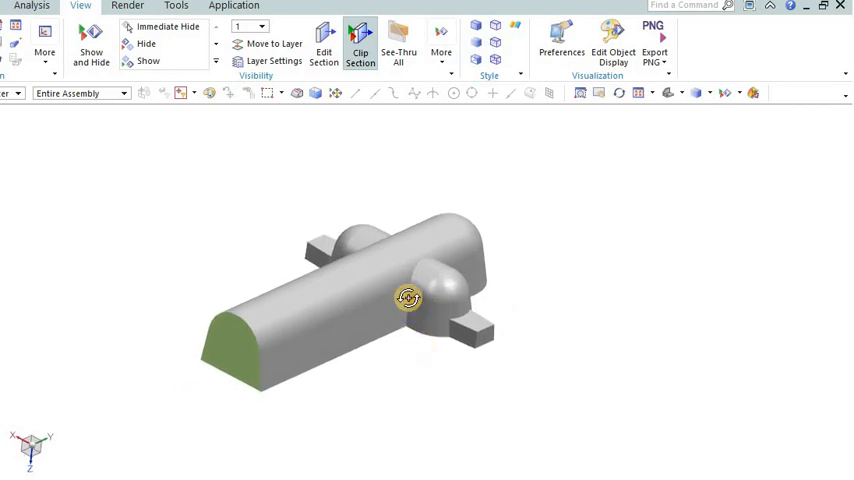
{"action": "left_click_drag", "start_coordinate": [408, 298], "coordinate": [472, 235]}
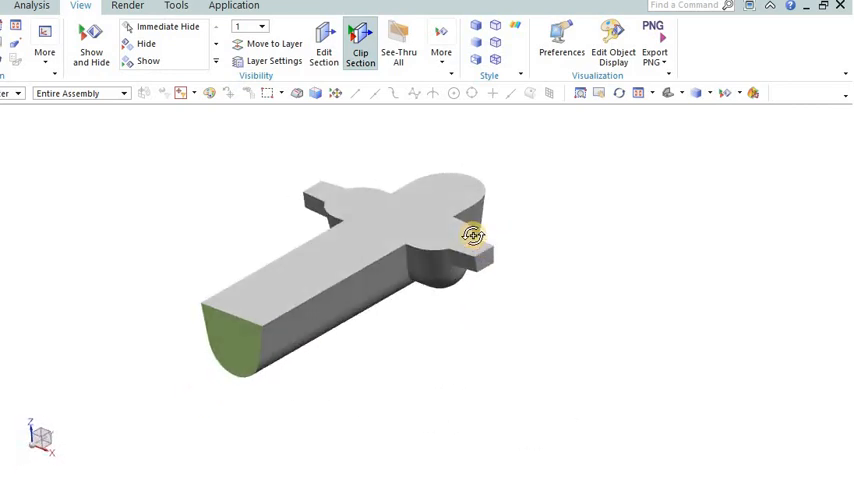
{"action": "left_click_drag", "start_coordinate": [471, 237], "coordinate": [347, 368]}
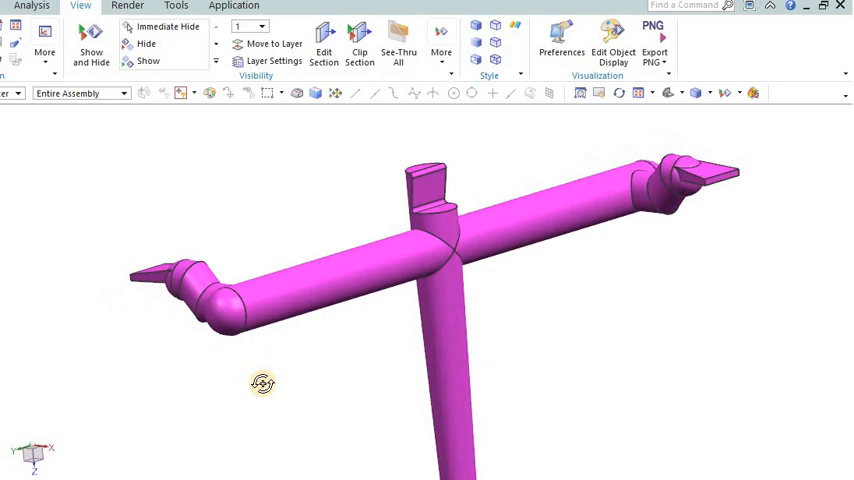
Step: Turn Clip Section off and orbit the hot runner manifold assembly with its nozzles
{"action": "left_click", "coordinate": [359, 48]}
{"action": "type", "text": "200"}
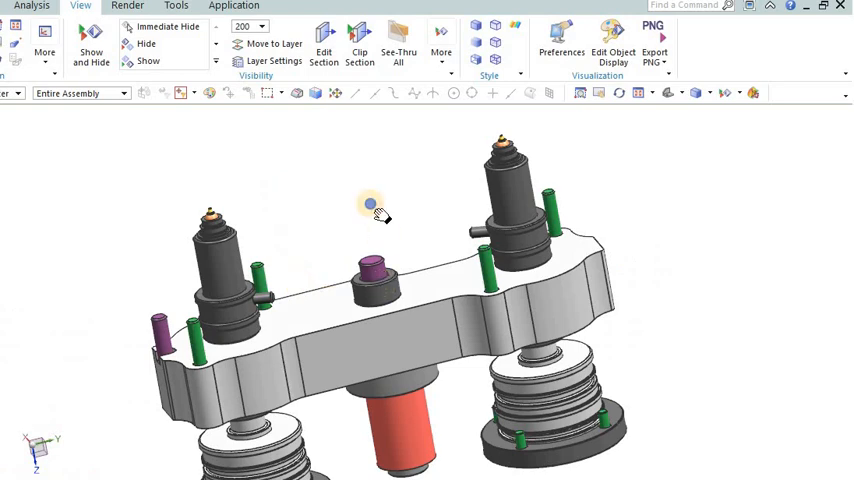
{"action": "left_click_drag", "start_coordinate": [372, 205], "coordinate": [560, 201]}
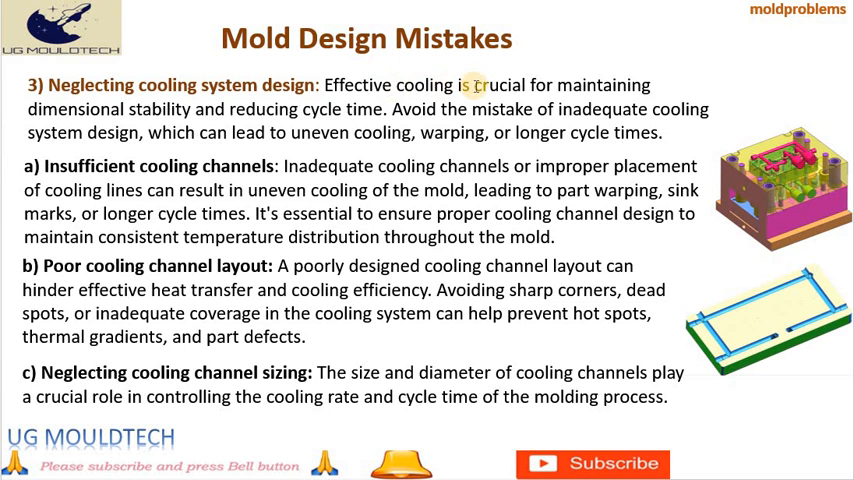
{"action": "mouse_move", "coordinate": [157, 120]}
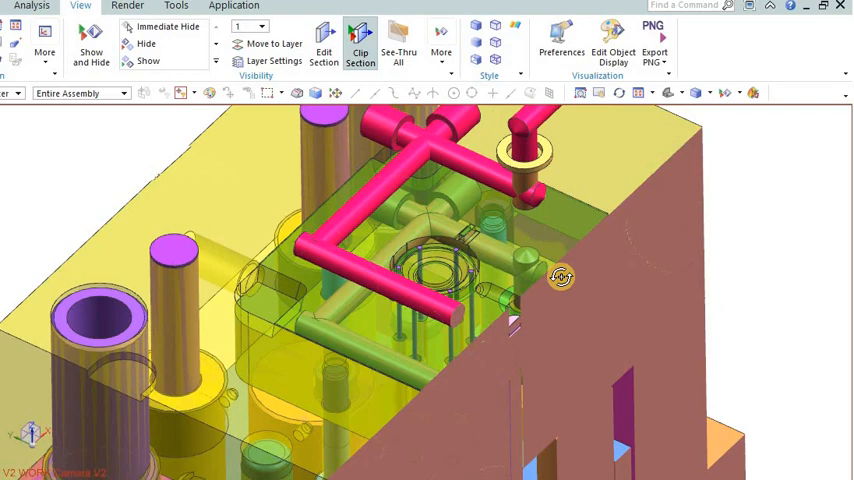
Step: Orbit the transparent mold and confirm the section plane through the cooling plate
{"action": "left_click_drag", "start_coordinate": [560, 276], "coordinate": [475, 276]}
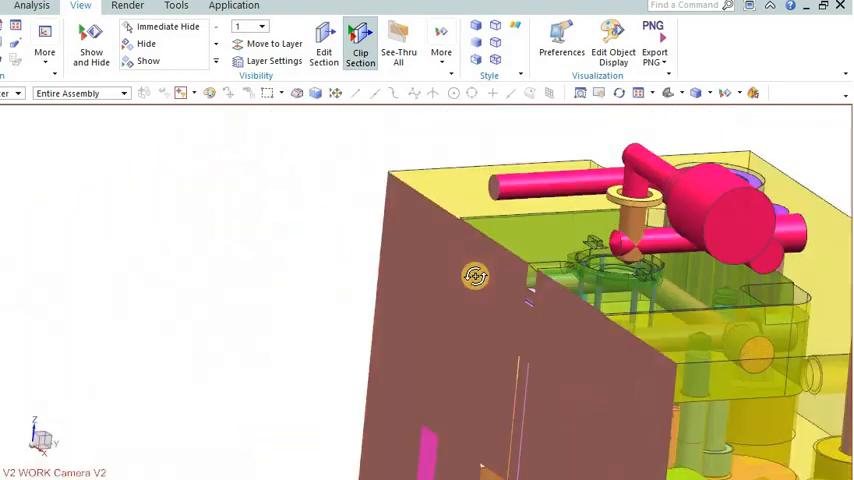
{"action": "left_click_drag", "start_coordinate": [476, 276], "coordinate": [362, 252]}
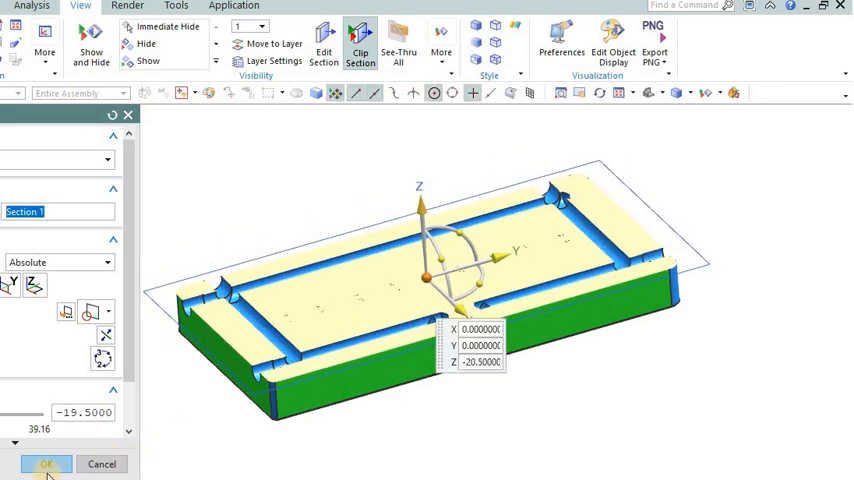
{"action": "left_click", "coordinate": [46, 464]}
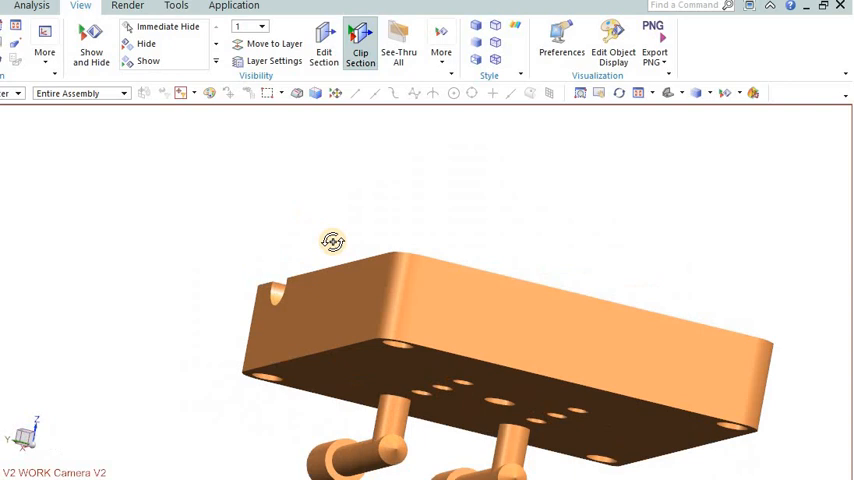
Step: Rotate the sectioned plate to reveal the water channel grooves on its top face
{"action": "left_click_drag", "start_coordinate": [332, 241], "coordinate": [236, 212]}
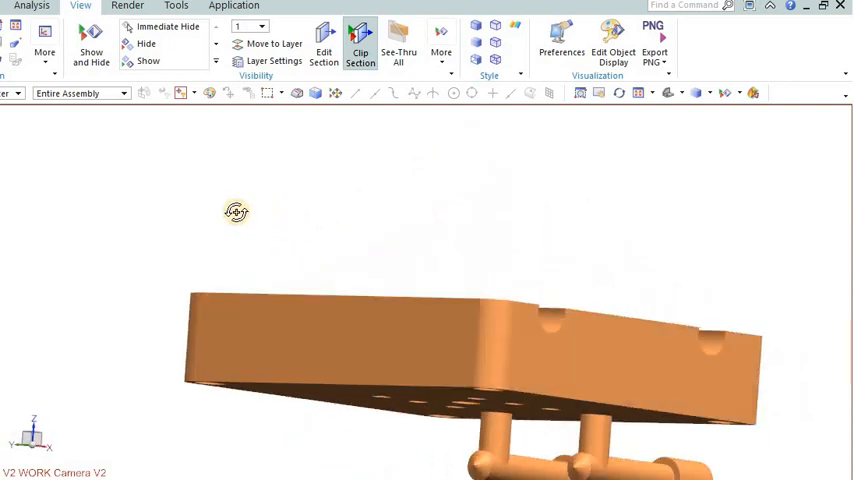
{"action": "left_click_drag", "start_coordinate": [237, 212], "coordinate": [181, 182]}
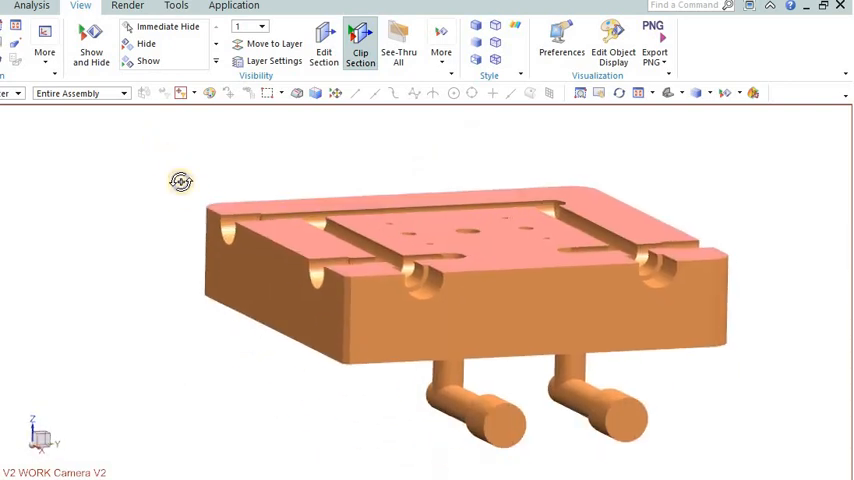
{"action": "left_click_drag", "start_coordinate": [180, 182], "coordinate": [227, 268]}
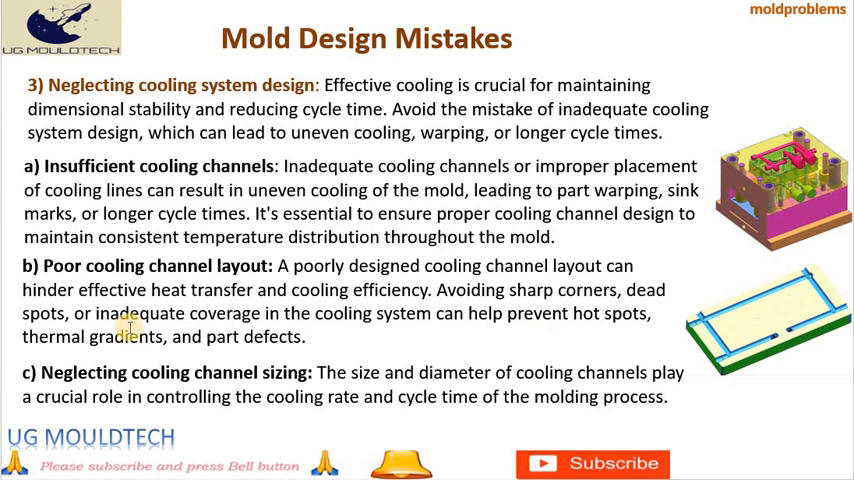
{"action": "mouse_move", "coordinate": [60, 378]}
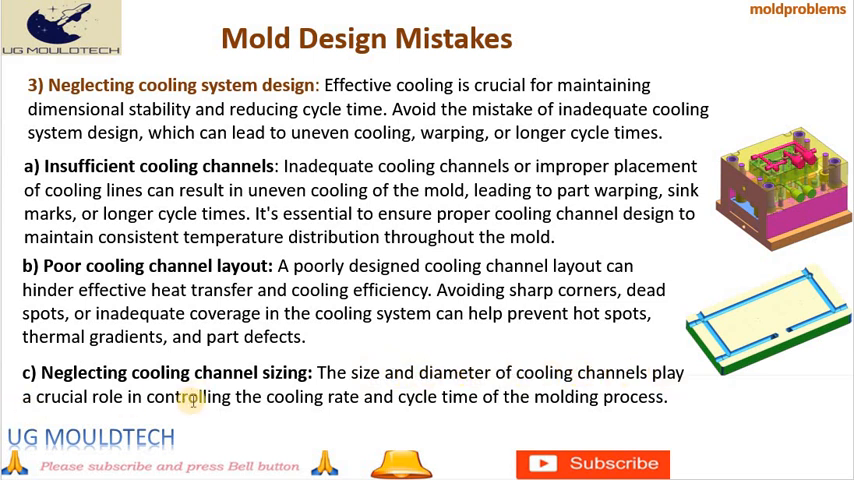
{"action": "mouse_move", "coordinate": [620, 405]}
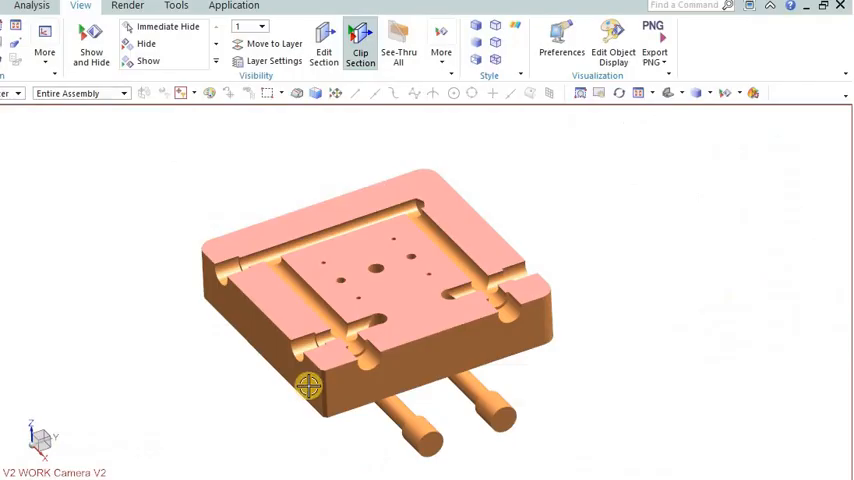
{"action": "left_click_drag", "start_coordinate": [310, 387], "coordinate": [400, 372]}
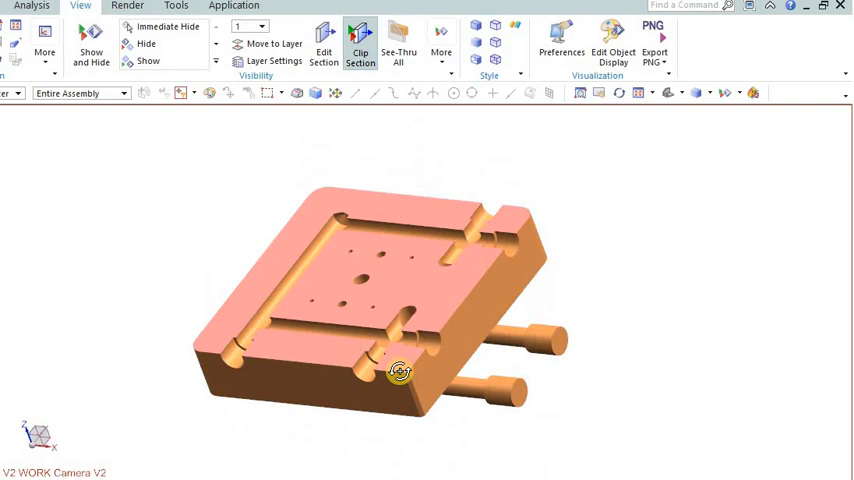
{"action": "left_click", "coordinate": [360, 45]}
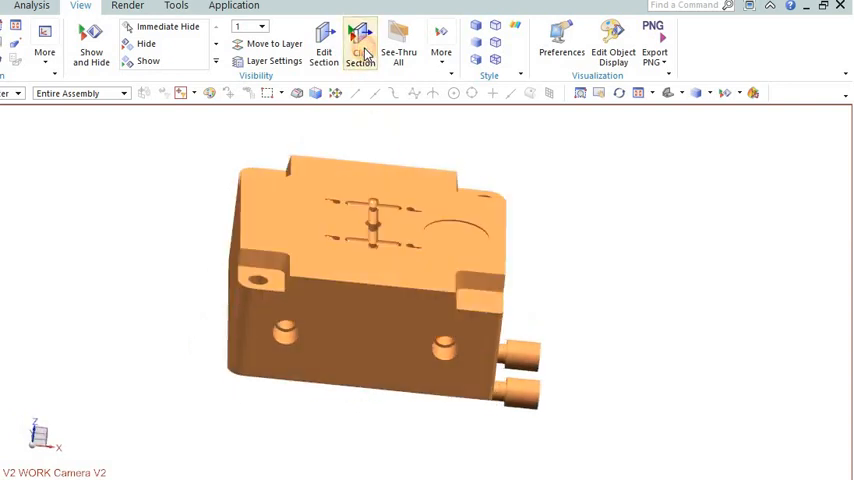
{"action": "left_click", "coordinate": [360, 50]}
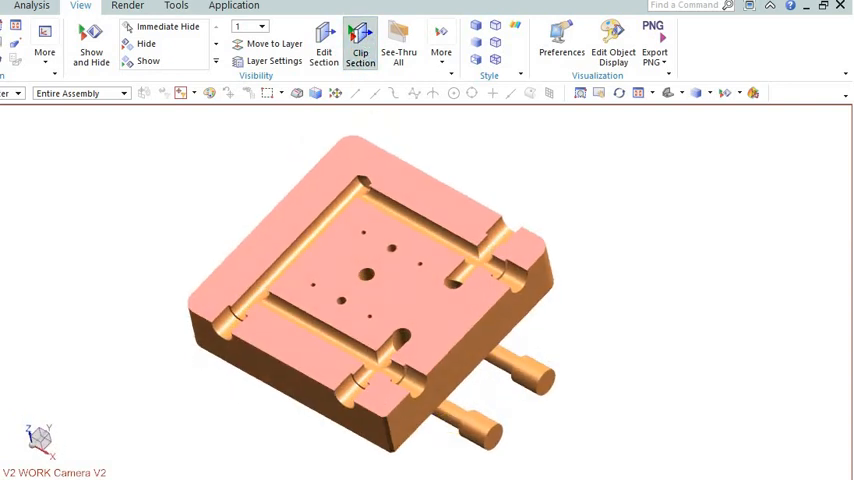